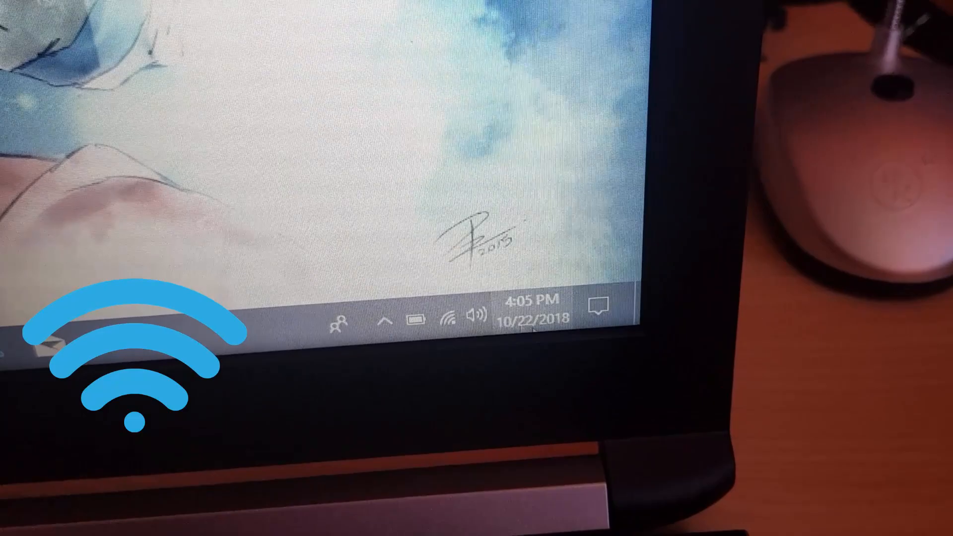
- Show Task Manager's running apps, then expand to the detailed list of all processes via More details
left_click(447, 314)
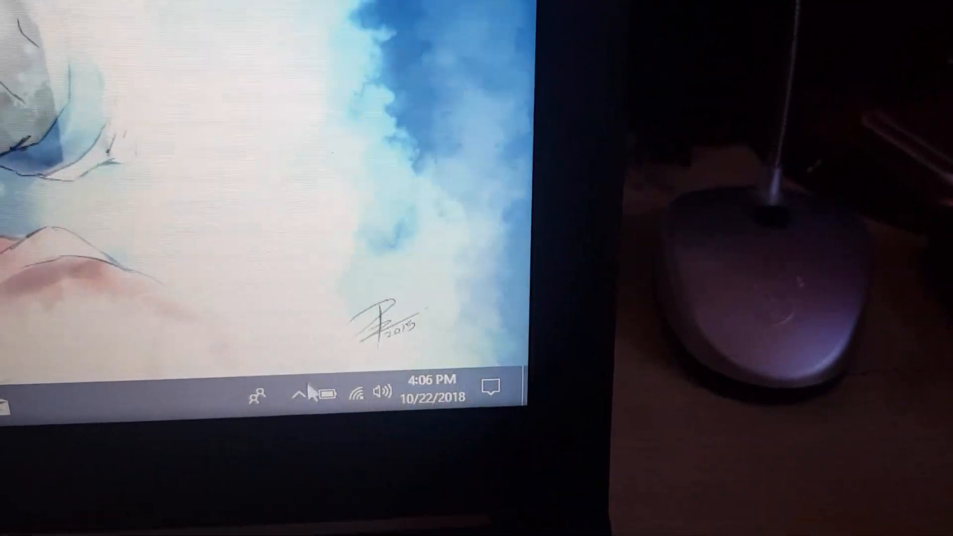
left_click(302, 394)
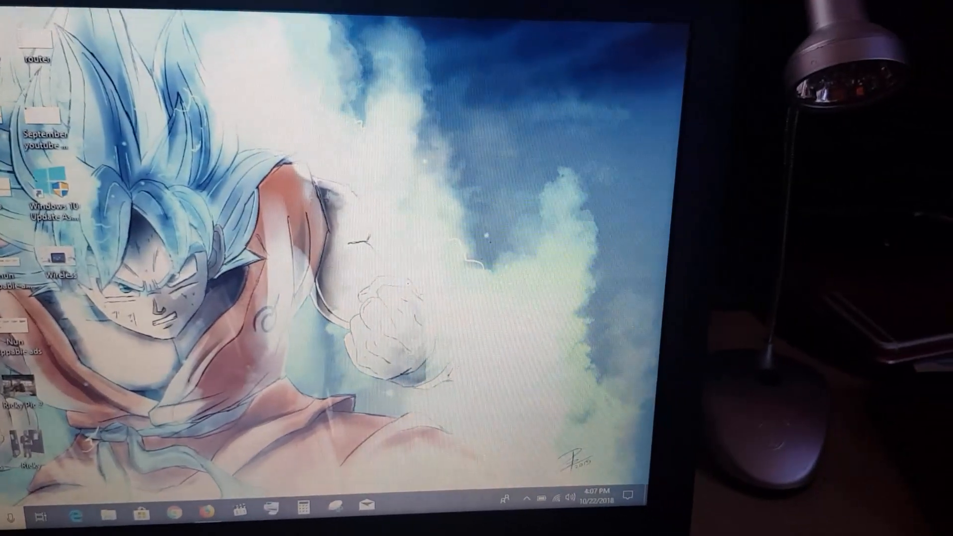
left_click(44, 517)
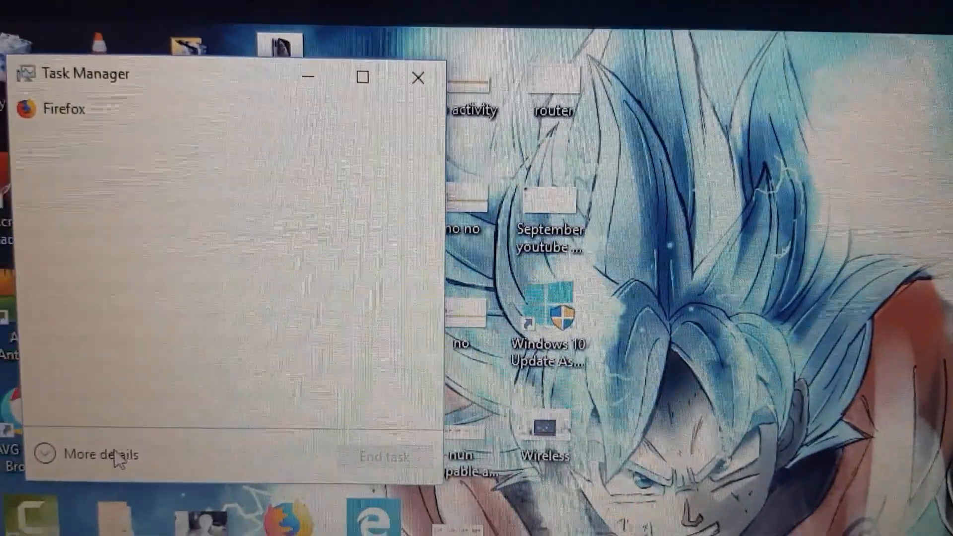
left_click(97, 455)
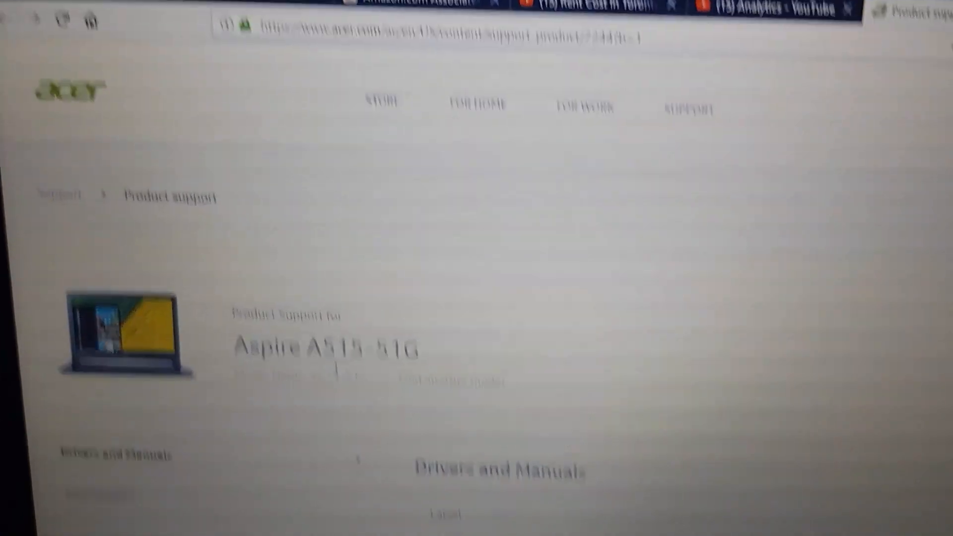
- Scroll the Aspire A515-51G Drivers list down to the Wireless LAN Driver entries
scroll("down", 3)
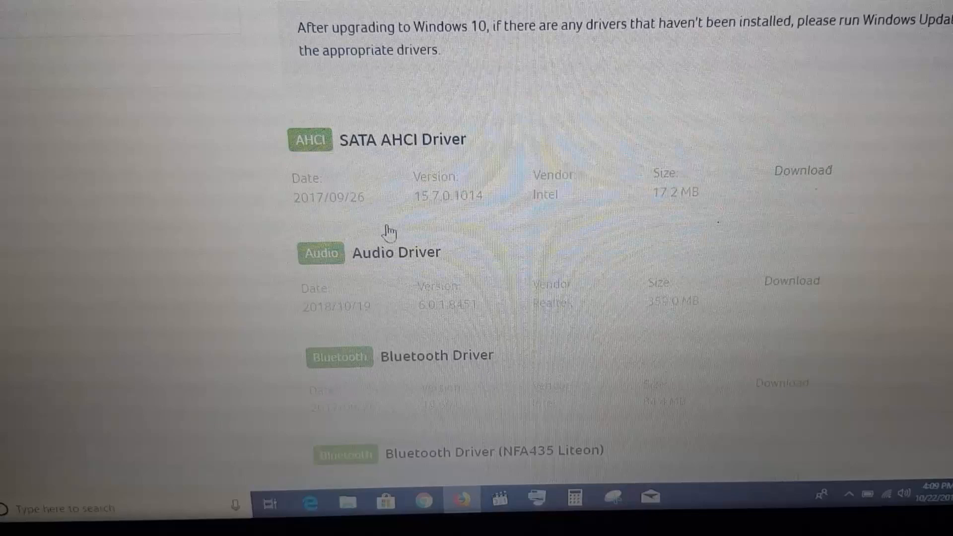
scroll("down", 3)
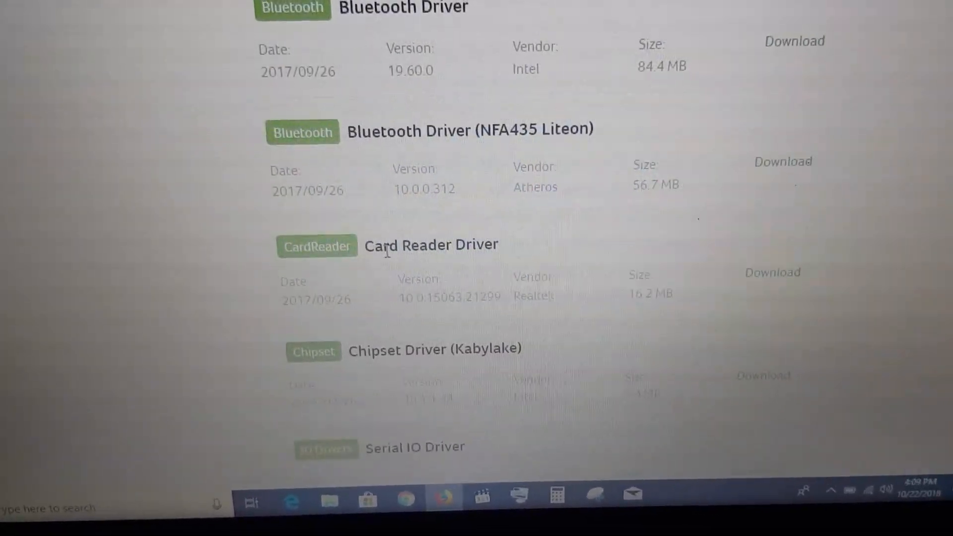
scroll("down", 3)
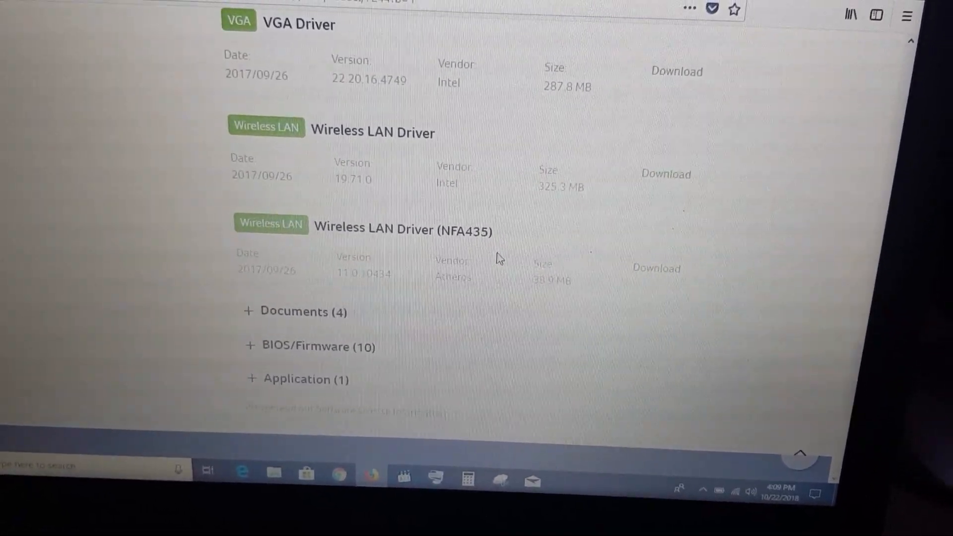
scroll("down", 3)
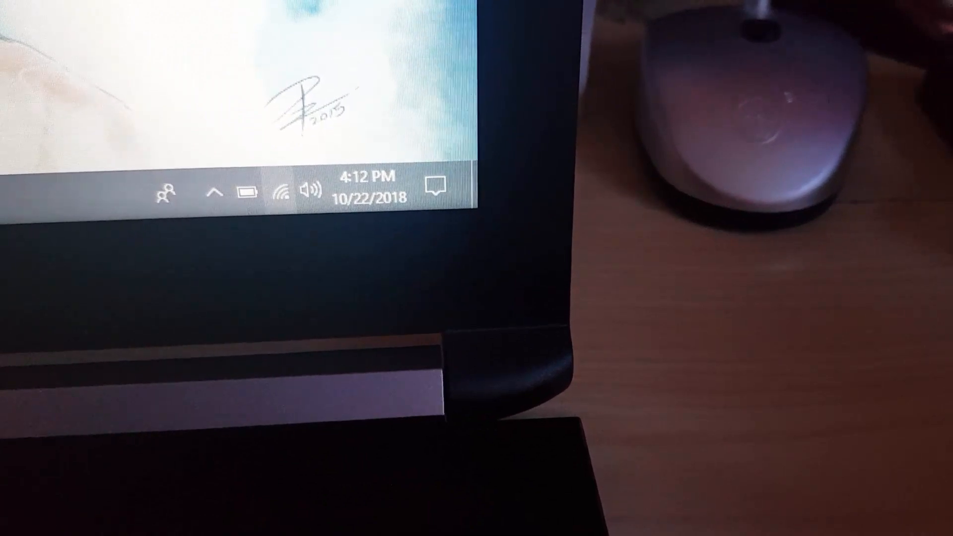
mouse_move(283, 191)
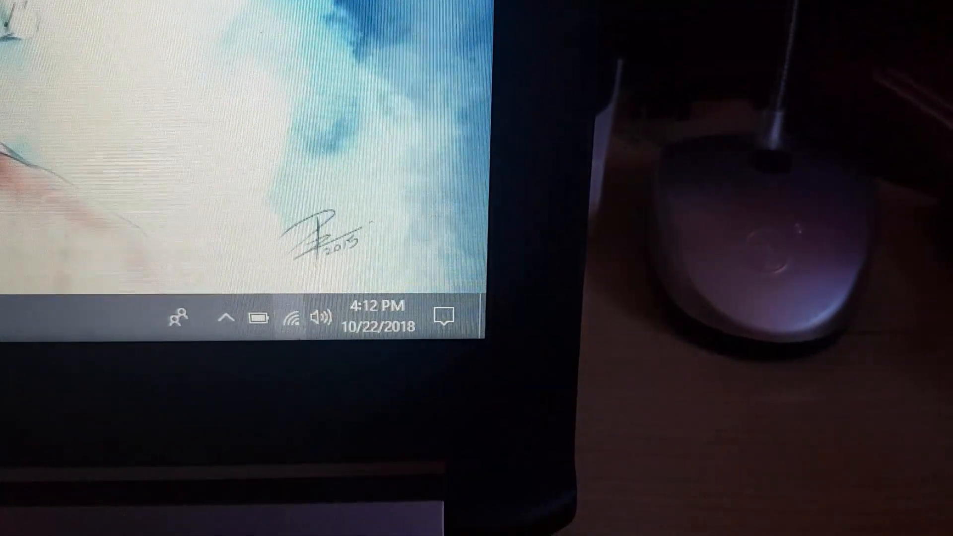
mouse_move(291, 318)
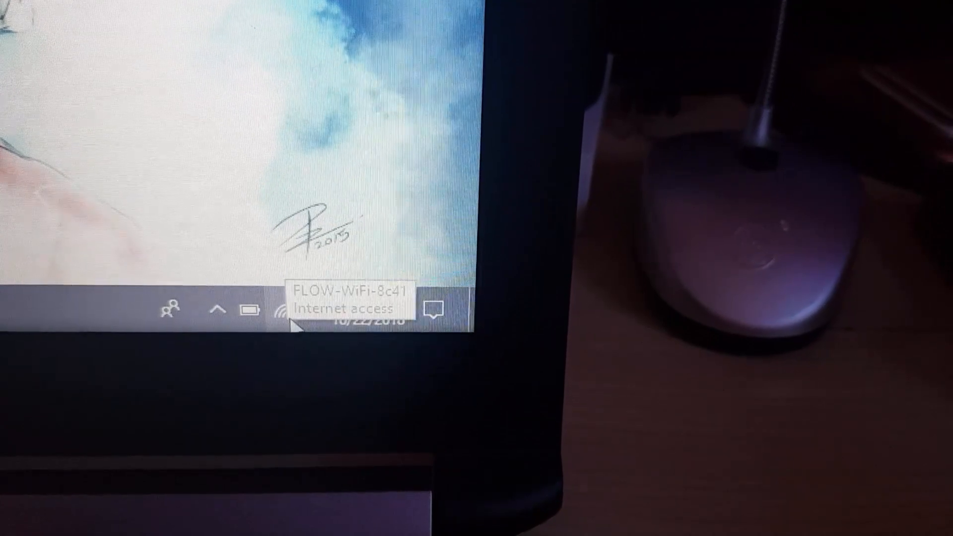